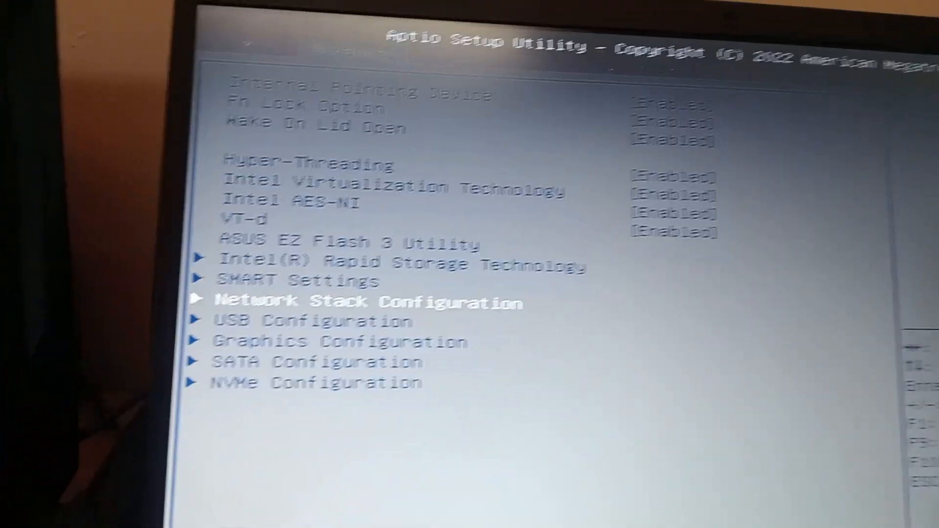
- Move from the Advanced tab through Boot to the Security tab
{"action": "key", "text": "Right"}
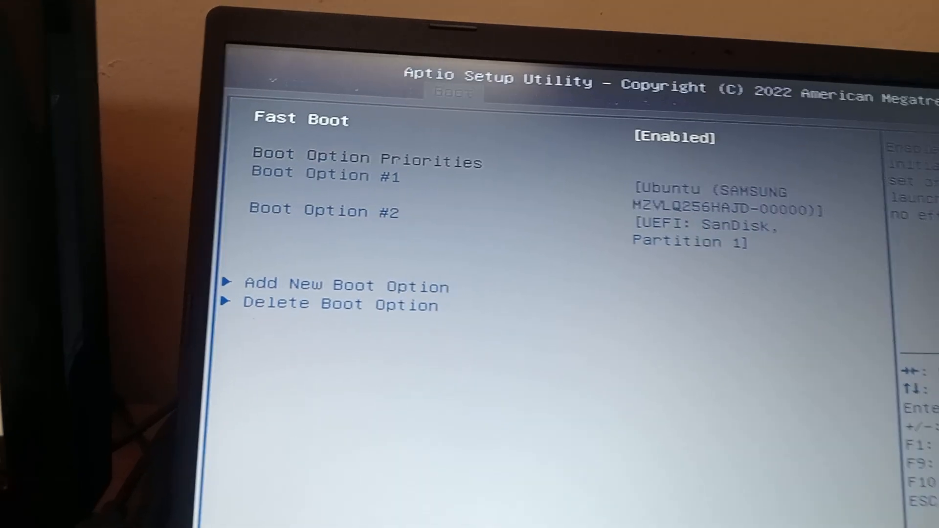
{"action": "key", "text": "right"}
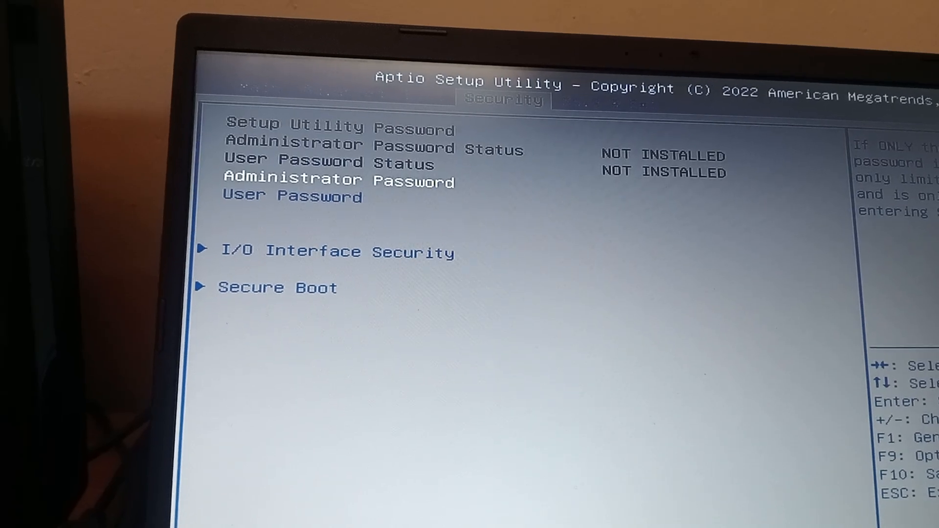
- Open the Secure Boot section to reach Secure Boot Control's Disabled/Enabled options
{"action": "key", "text": "Down"}
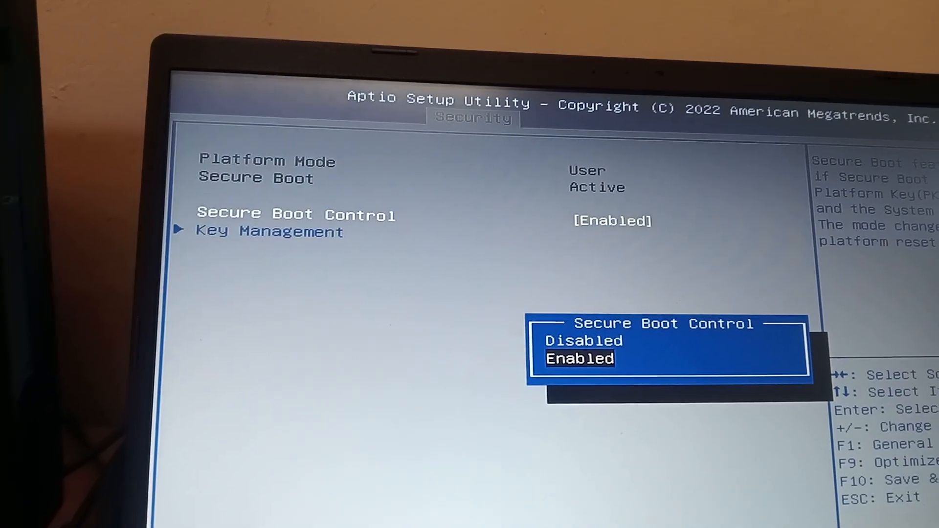
- Set Secure Boot Control to Disabled and bring up the F10 Save & Exit prompt
{"action": "key", "text": "Up"}
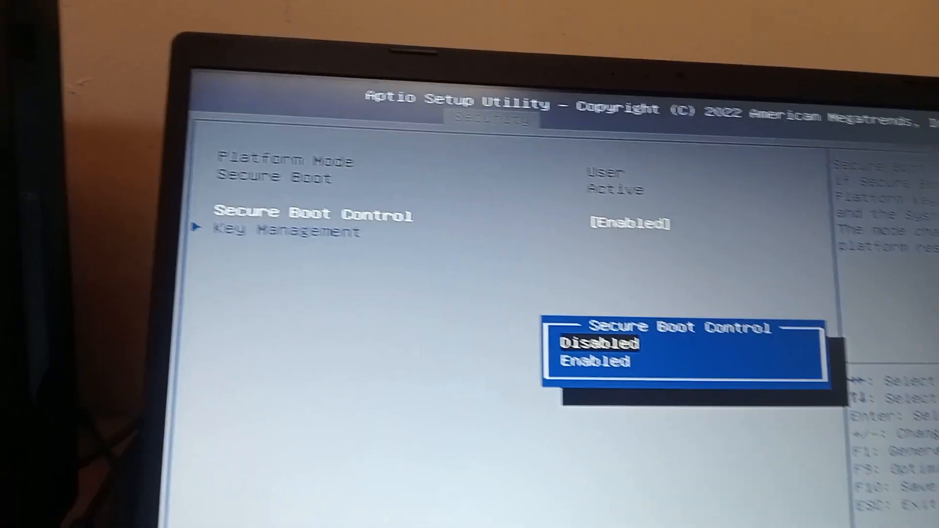
{"action": "key", "text": "Return"}
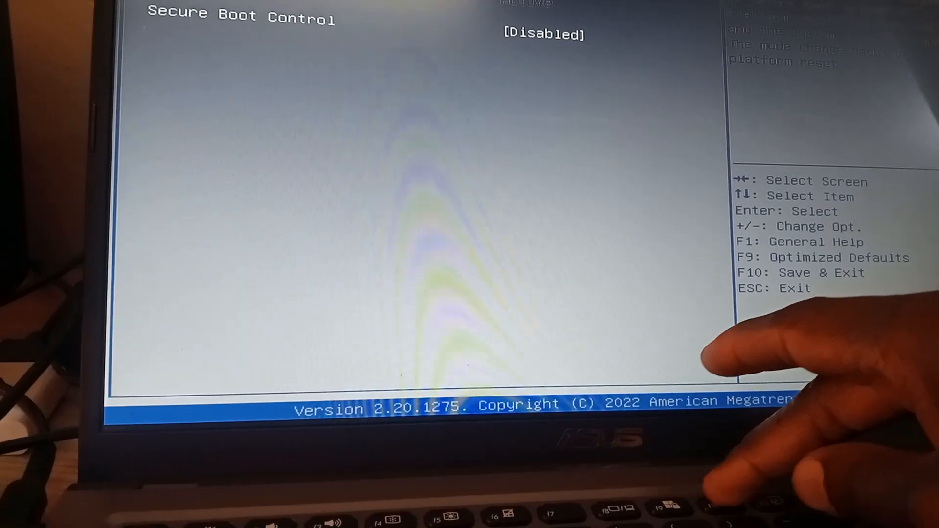
{"action": "key", "text": "f10"}
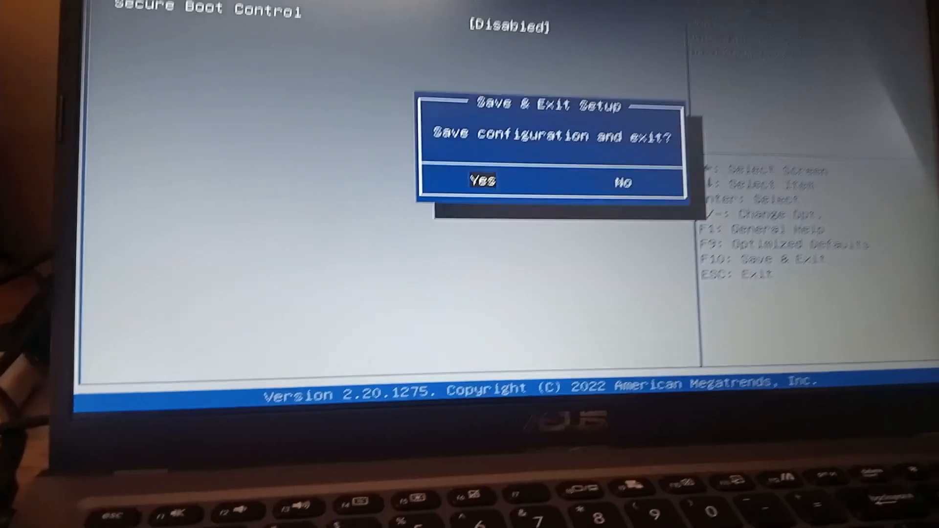